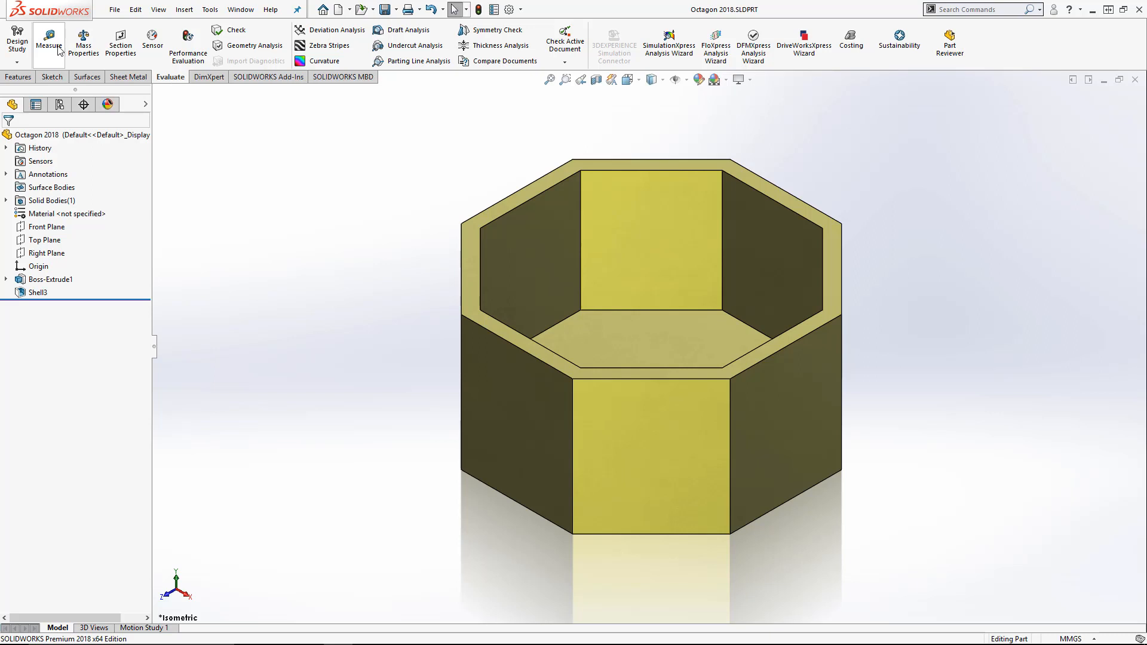
Step: Start the Measure tool from the Evaluate tab on the shelled octagon cup
{"action": "left_click", "coordinate": [49, 42]}
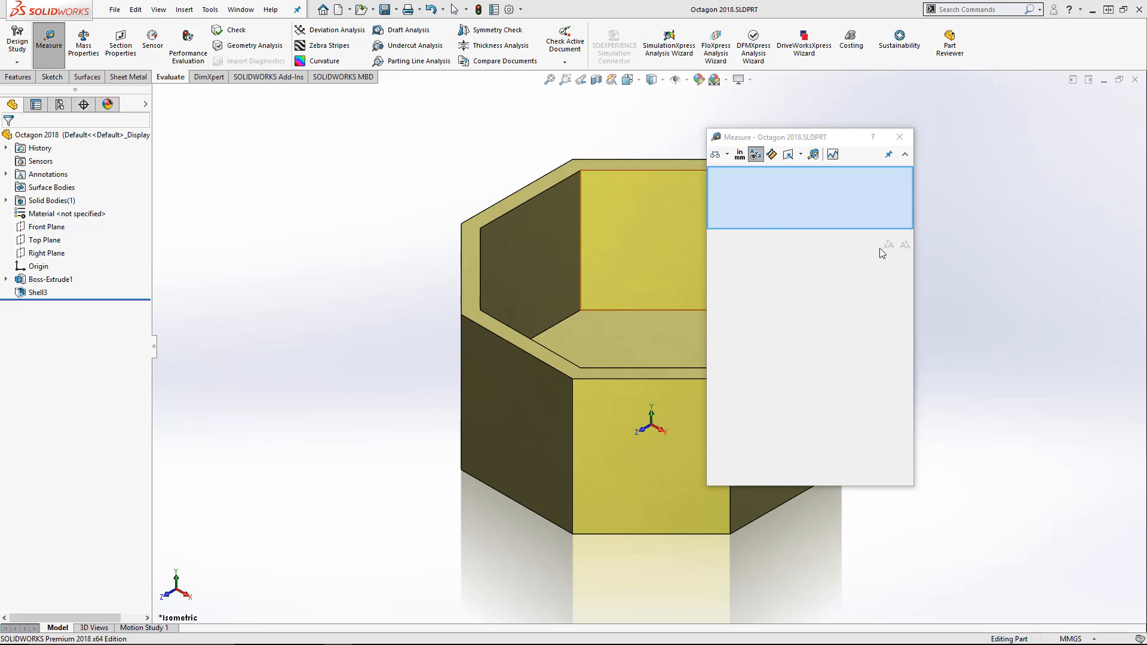
{"action": "mouse_move", "coordinate": [896, 252]}
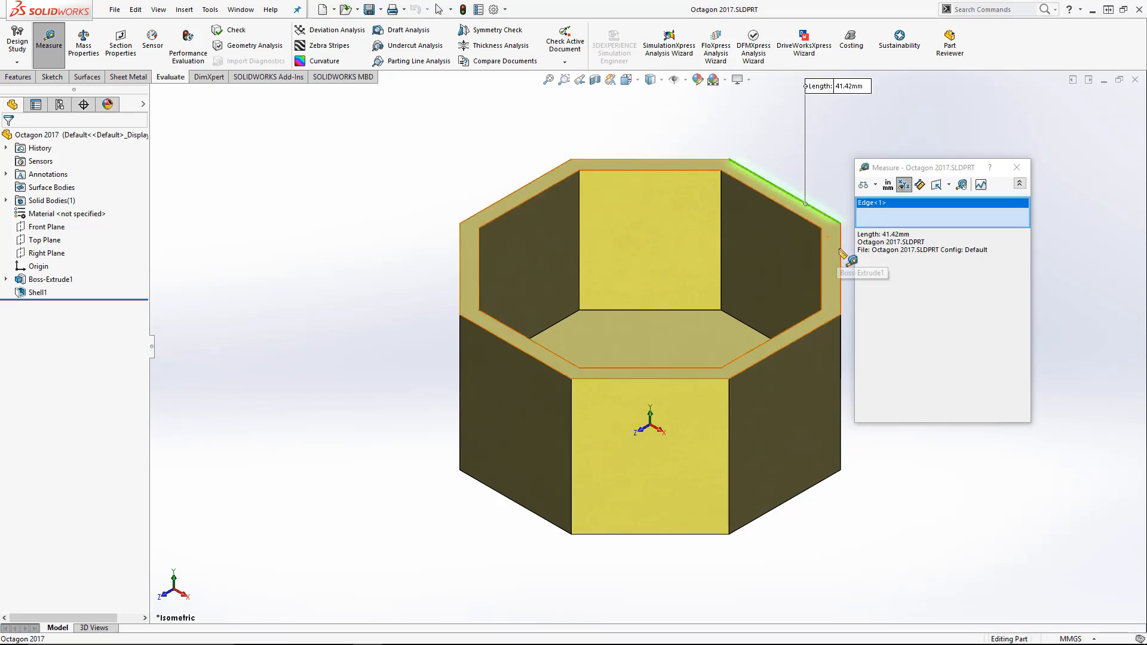
Step: Measure the 2017 cup's eight top outer edges one by one, totalling 331.37 mm
{"action": "left_click", "coordinate": [761, 345]}
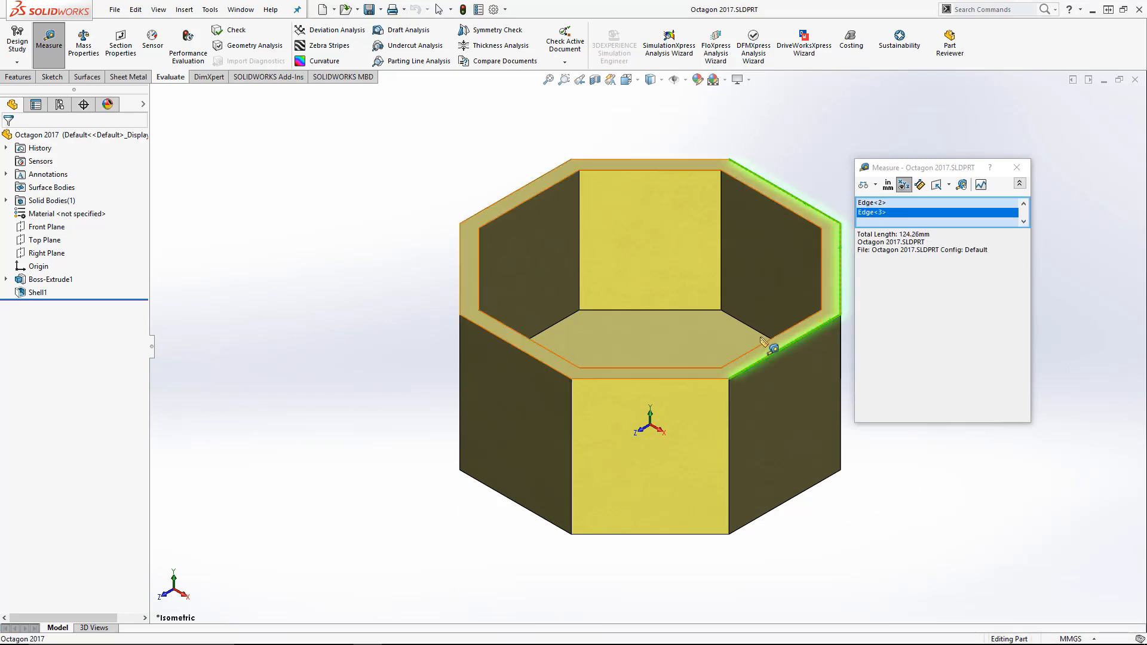
{"action": "left_click", "coordinate": [559, 373]}
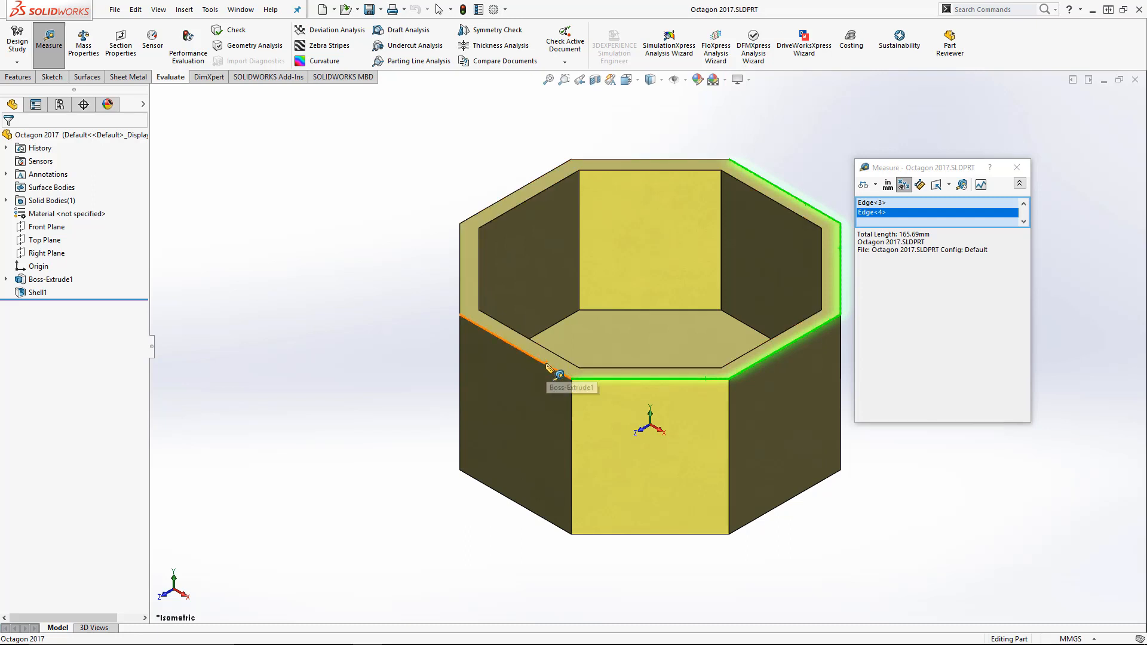
{"action": "left_click", "coordinate": [463, 278]}
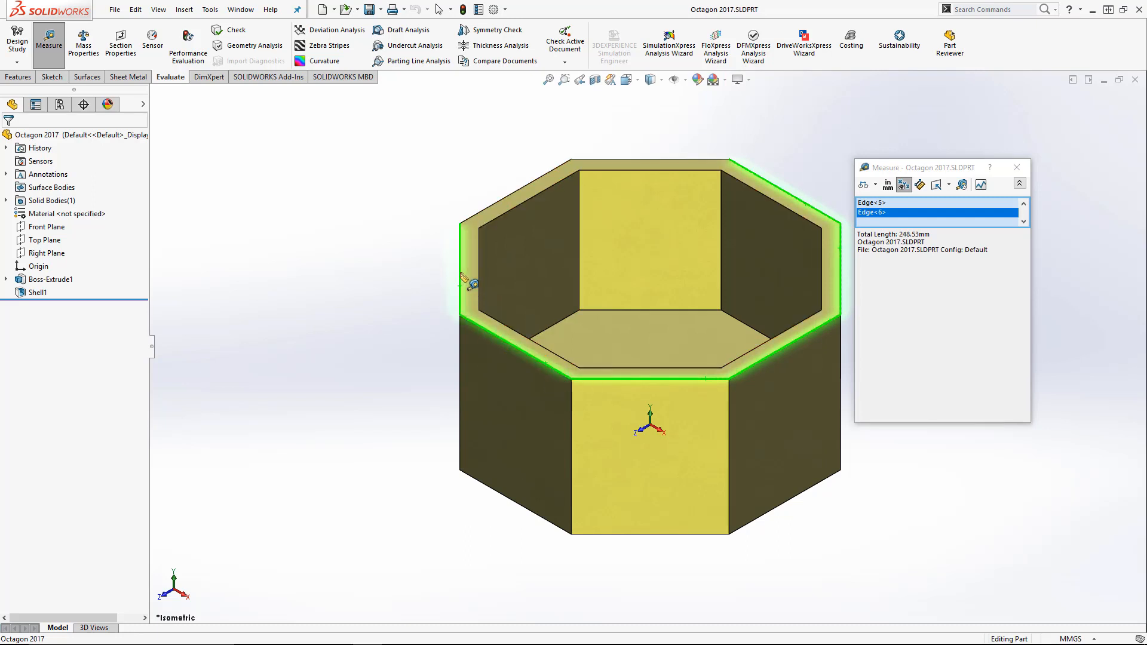
{"action": "left_click", "coordinate": [648, 159]}
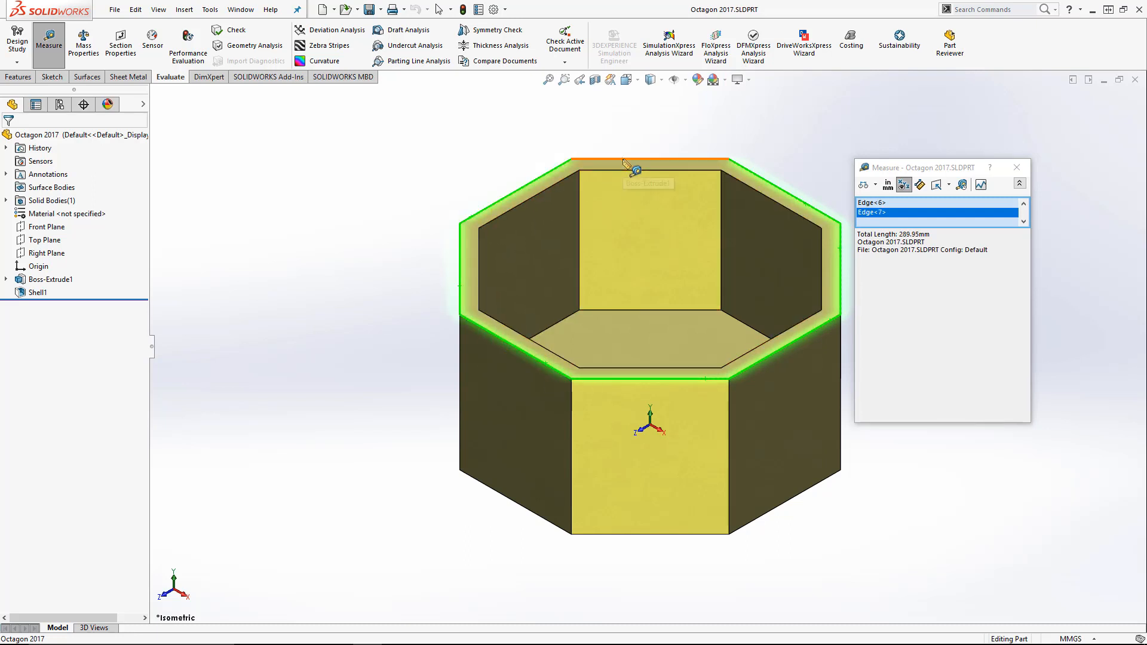
{"action": "left_click", "coordinate": [647, 163]}
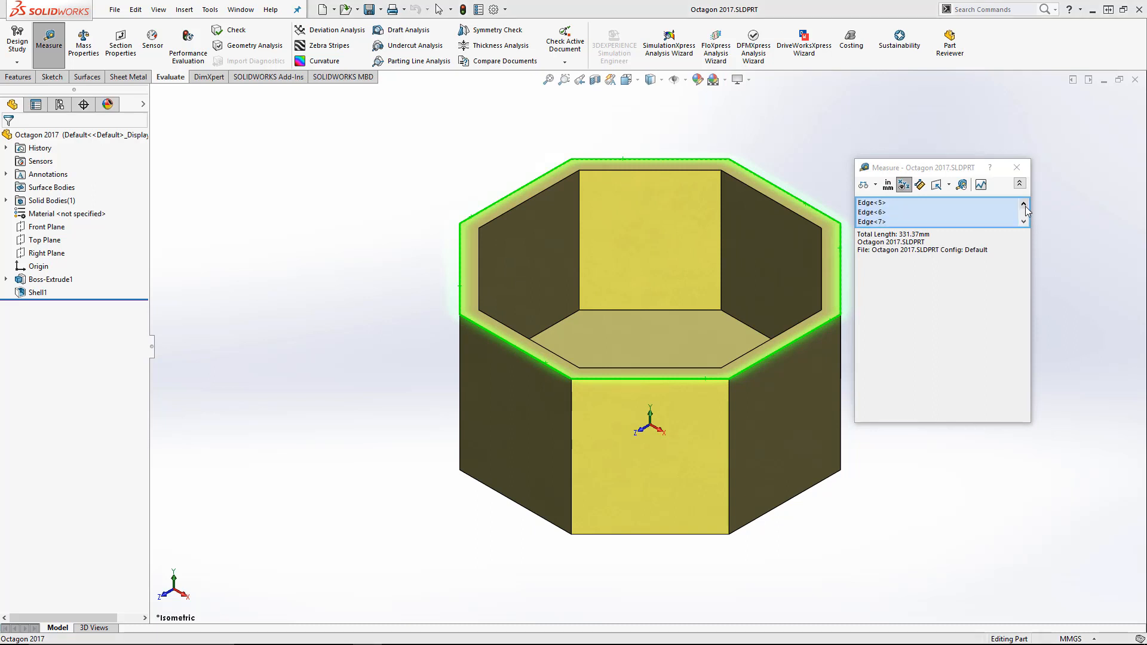
{"action": "left_click", "coordinate": [1024, 222]}
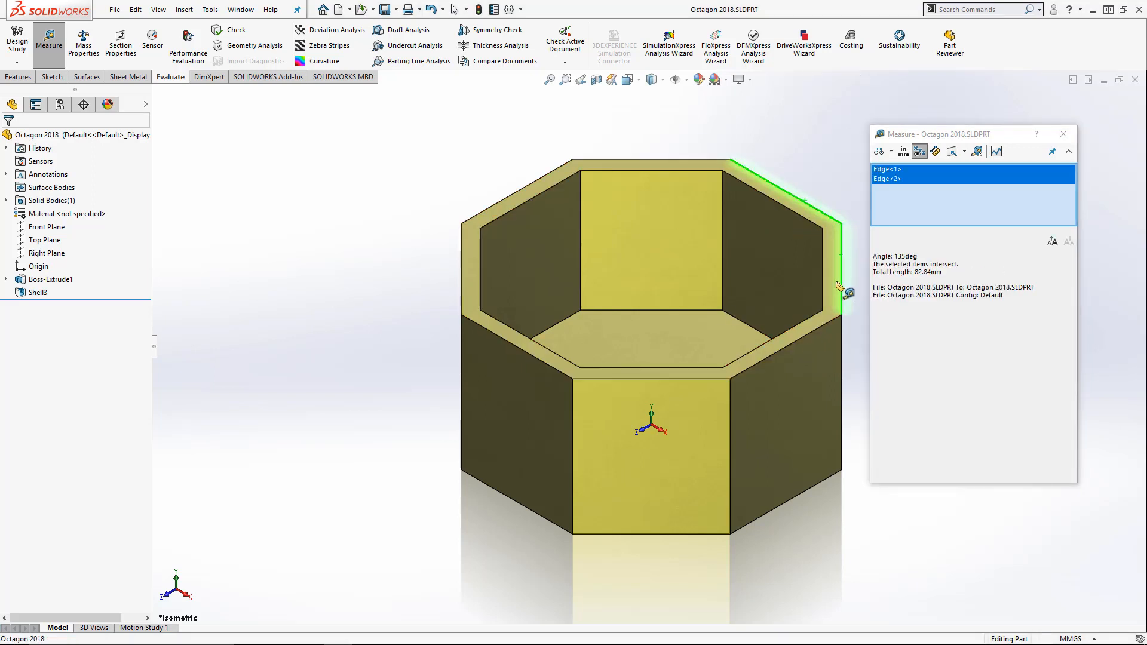
Step: Add further top outer edges of the 2018 cup toward the full 331.37 mm loop
{"action": "left_click", "coordinate": [717, 370]}
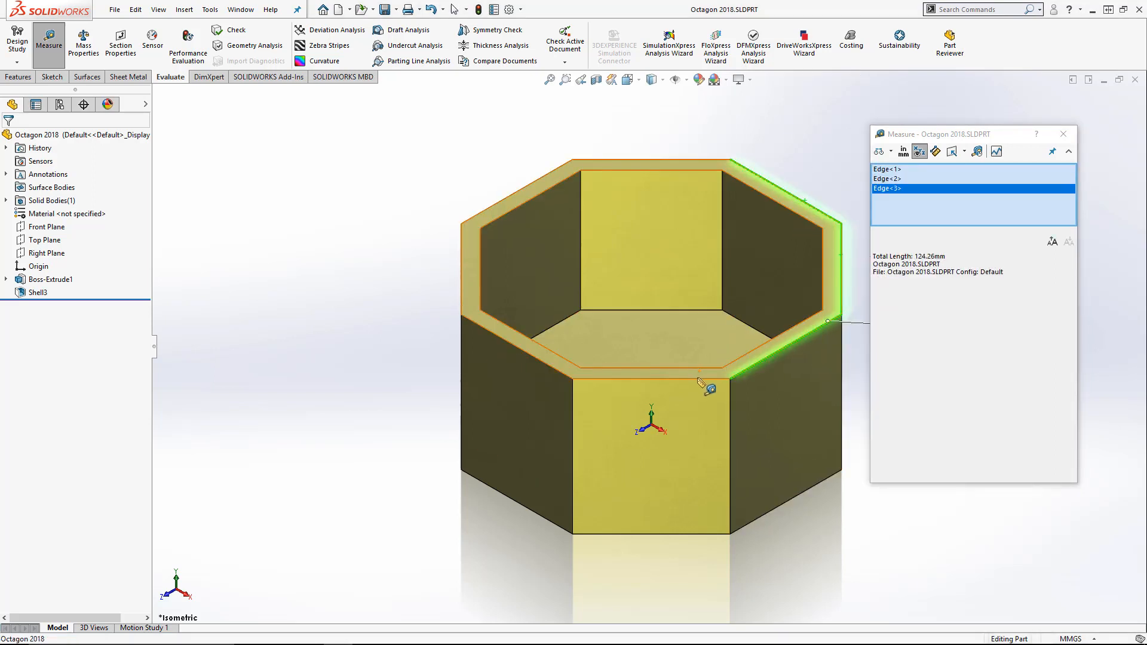
{"action": "left_click", "coordinate": [517, 330]}
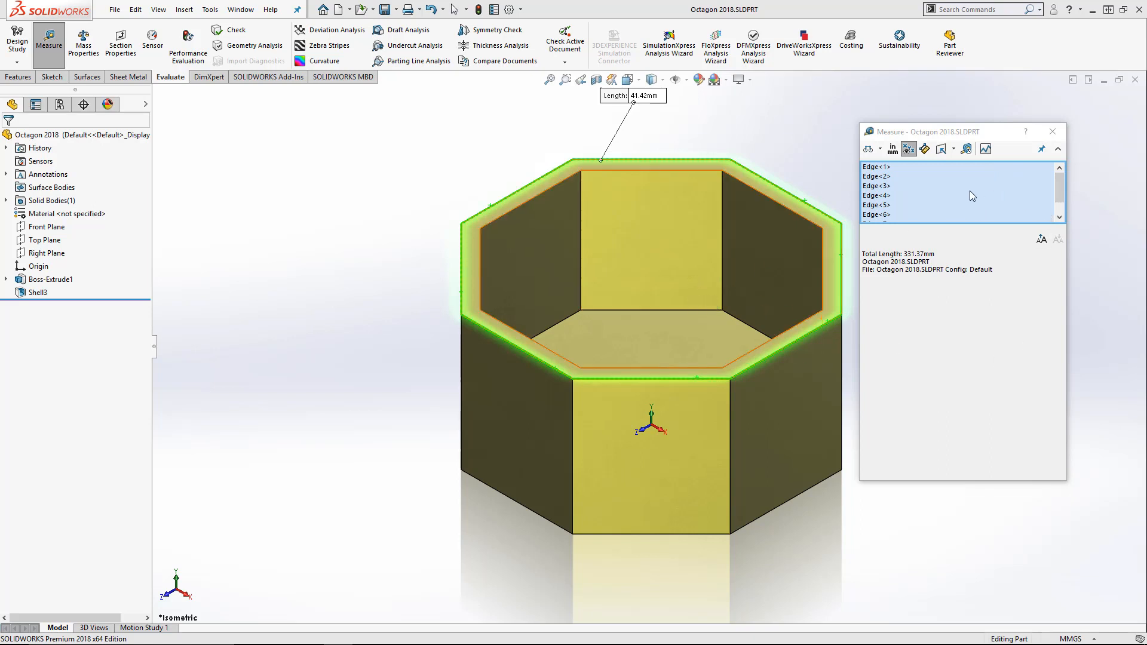
{"action": "mouse_move", "coordinate": [966, 218]}
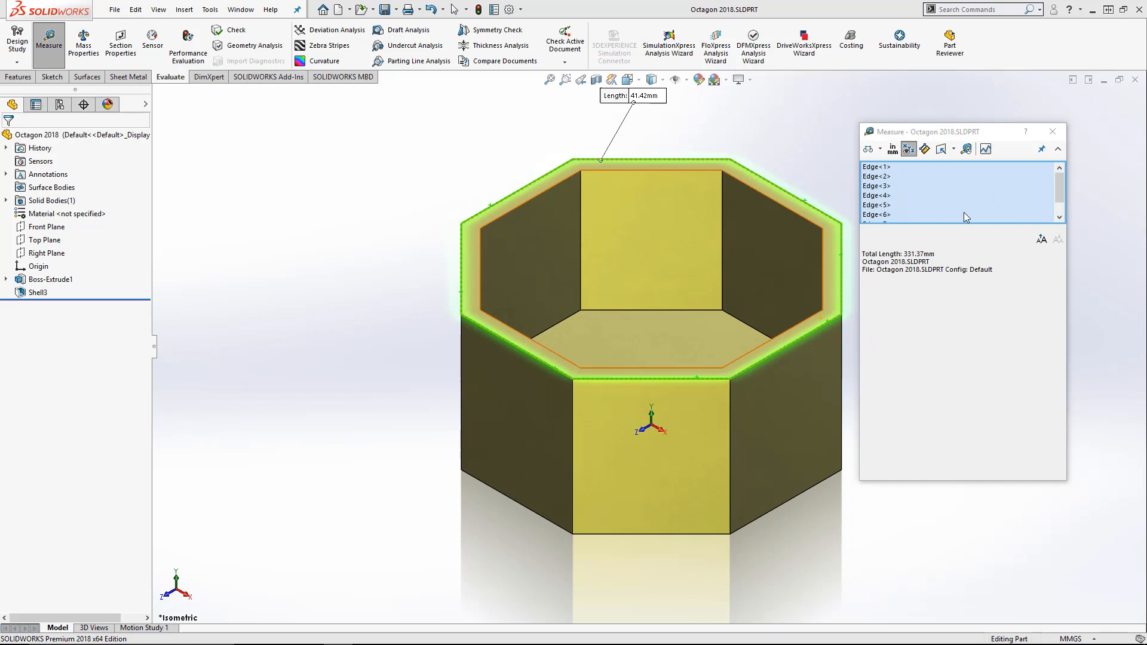
{"action": "mouse_move", "coordinate": [849, 214]}
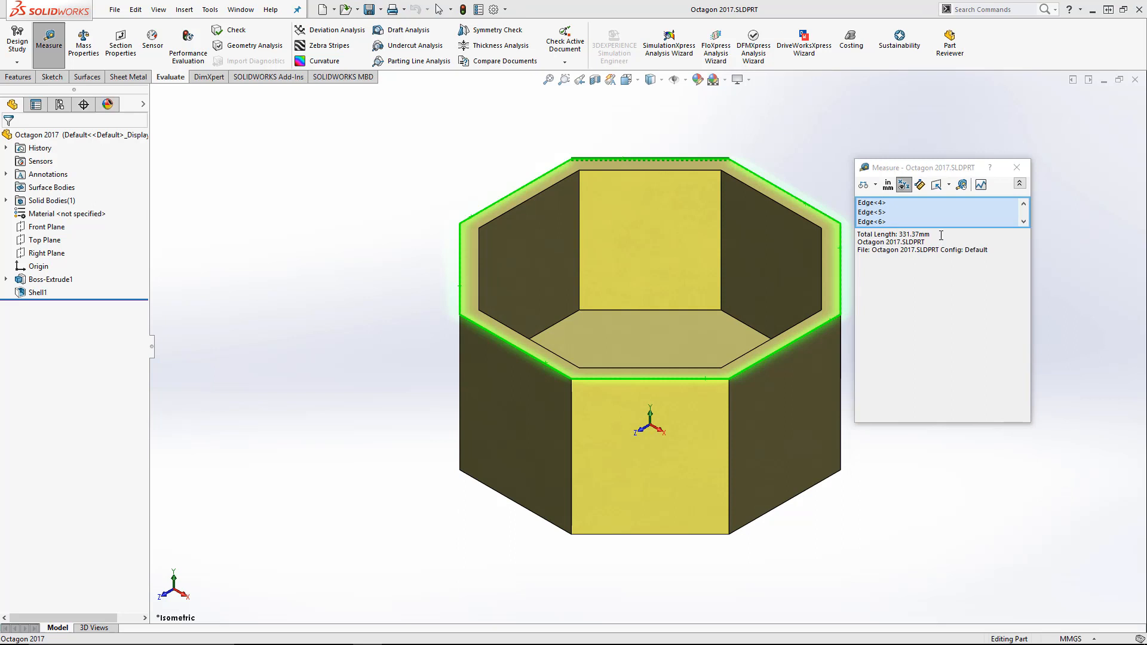
Step: Copy the 331.37 mm Total Length value from the Measure results via its context menu
{"action": "double_click", "coordinate": [914, 235]}
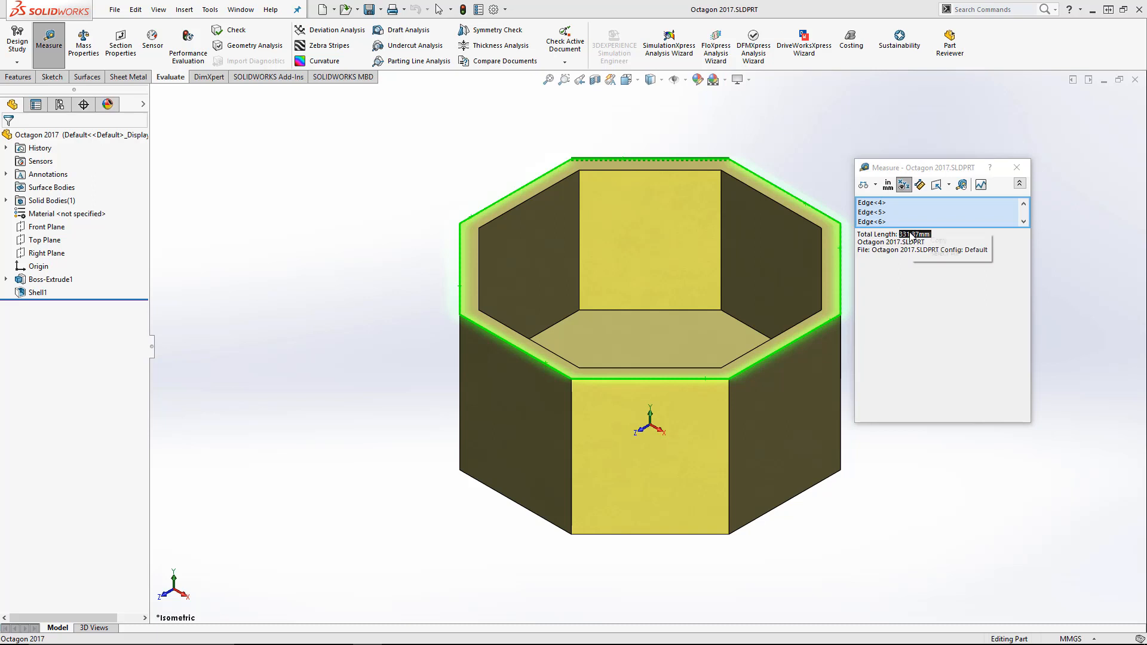
{"action": "right_click", "coordinate": [914, 233]}
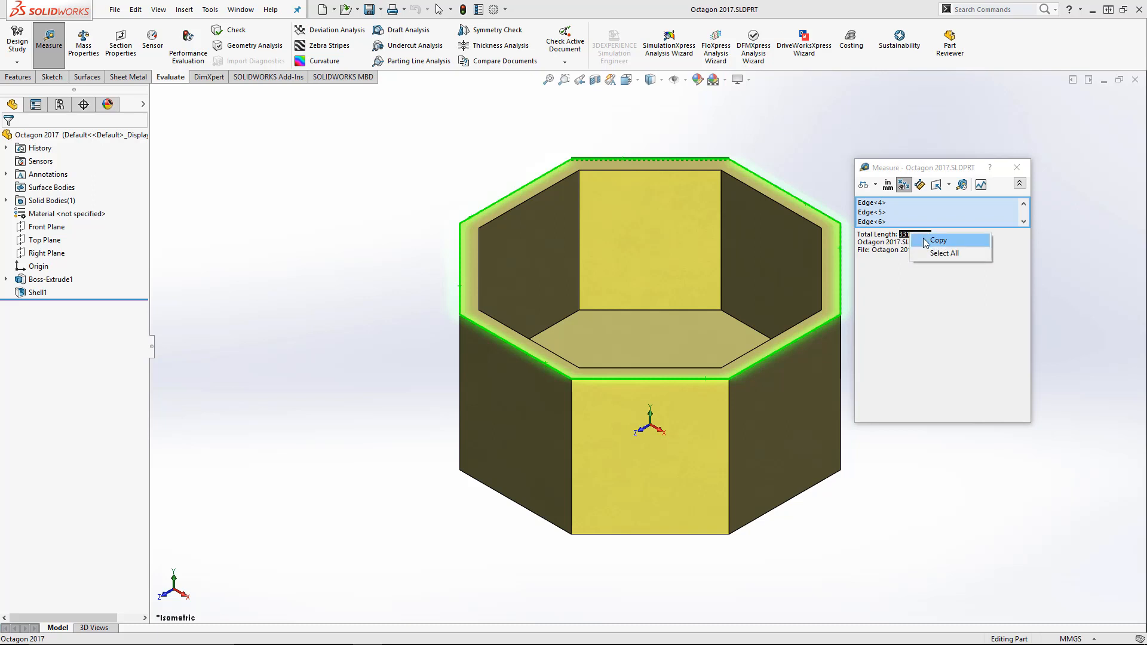
{"action": "left_click", "coordinate": [939, 240]}
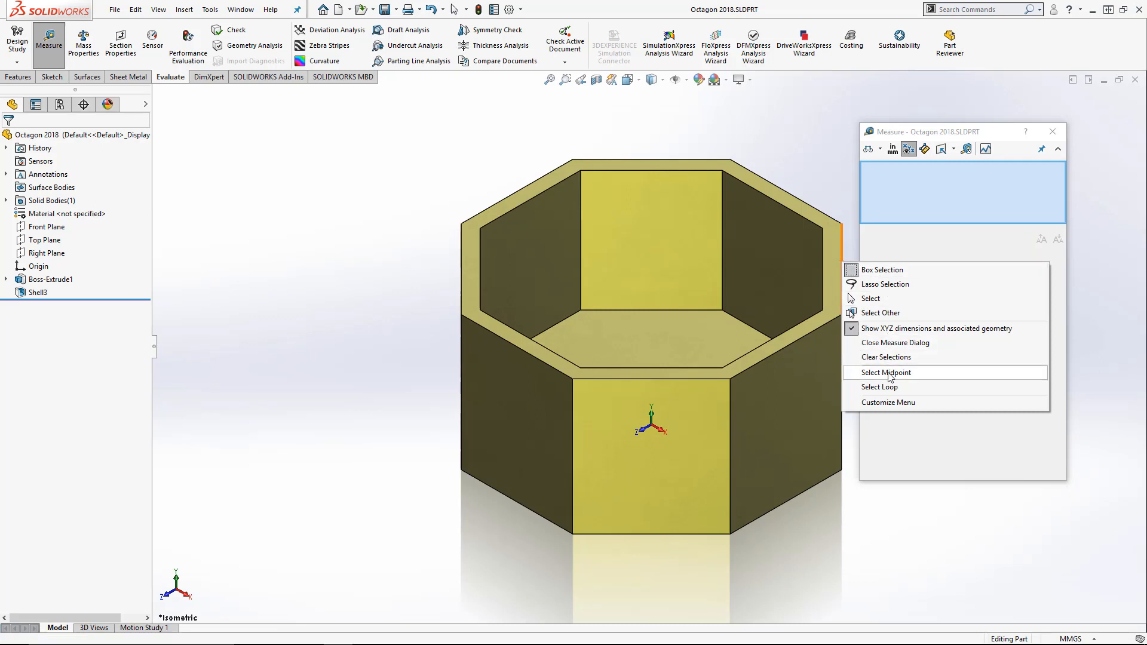
Step: Select the whole top outer loop, copy its 331.37 mm length into Notepad and return to the model
{"action": "left_click", "coordinate": [881, 387]}
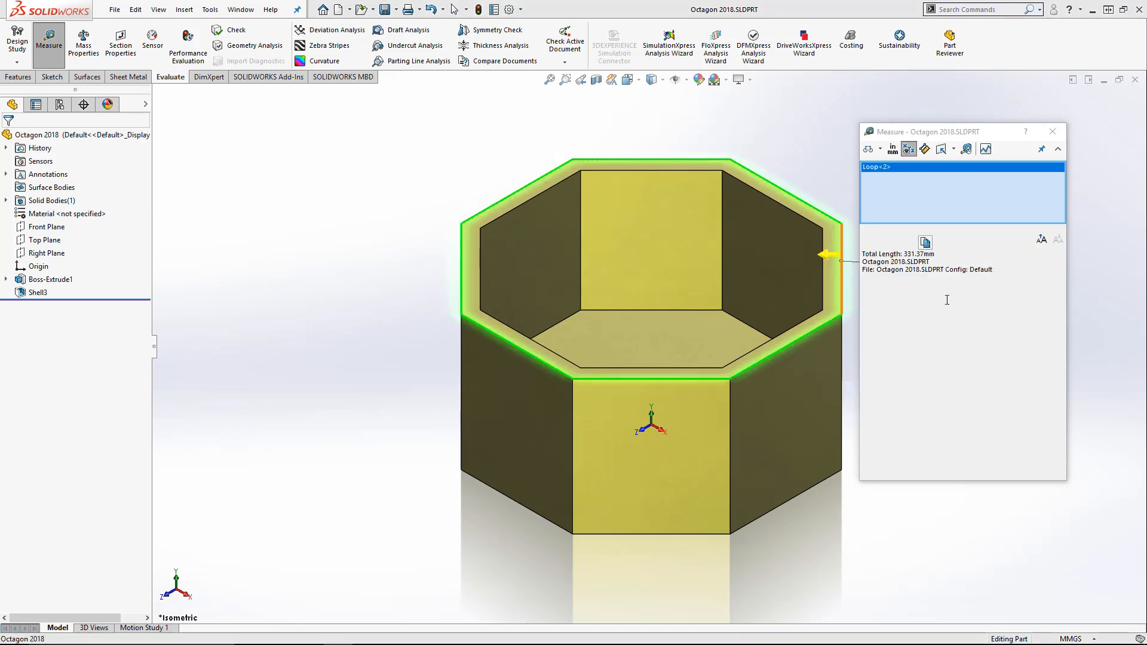
{"action": "double_click", "coordinate": [918, 253]}
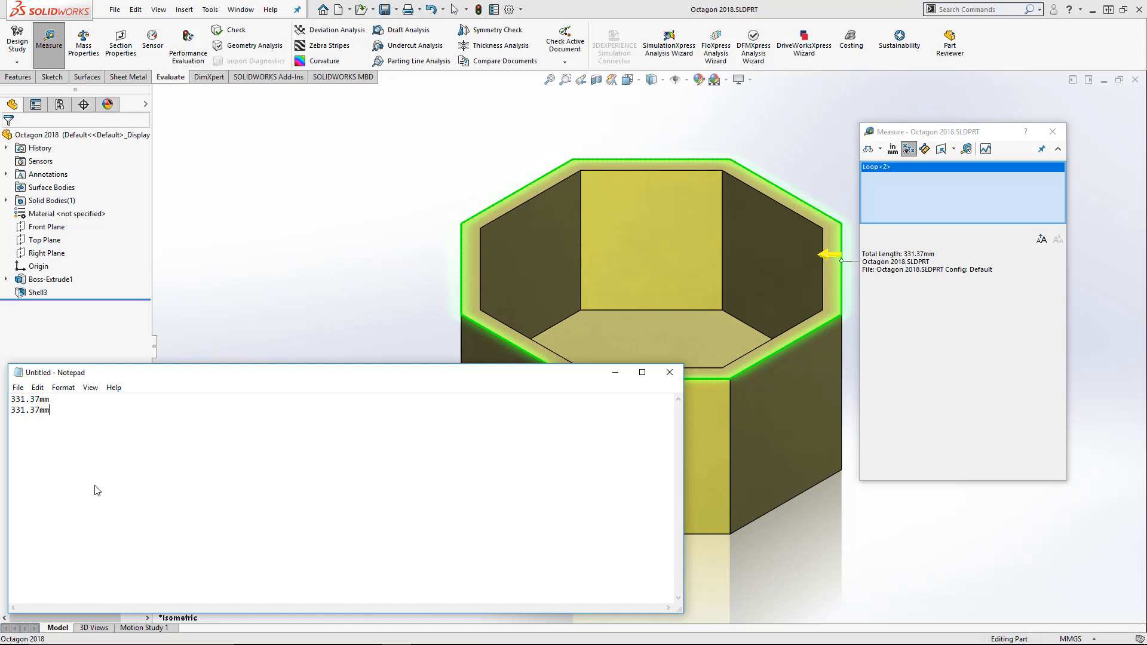
{"action": "mouse_move", "coordinate": [654, 246]}
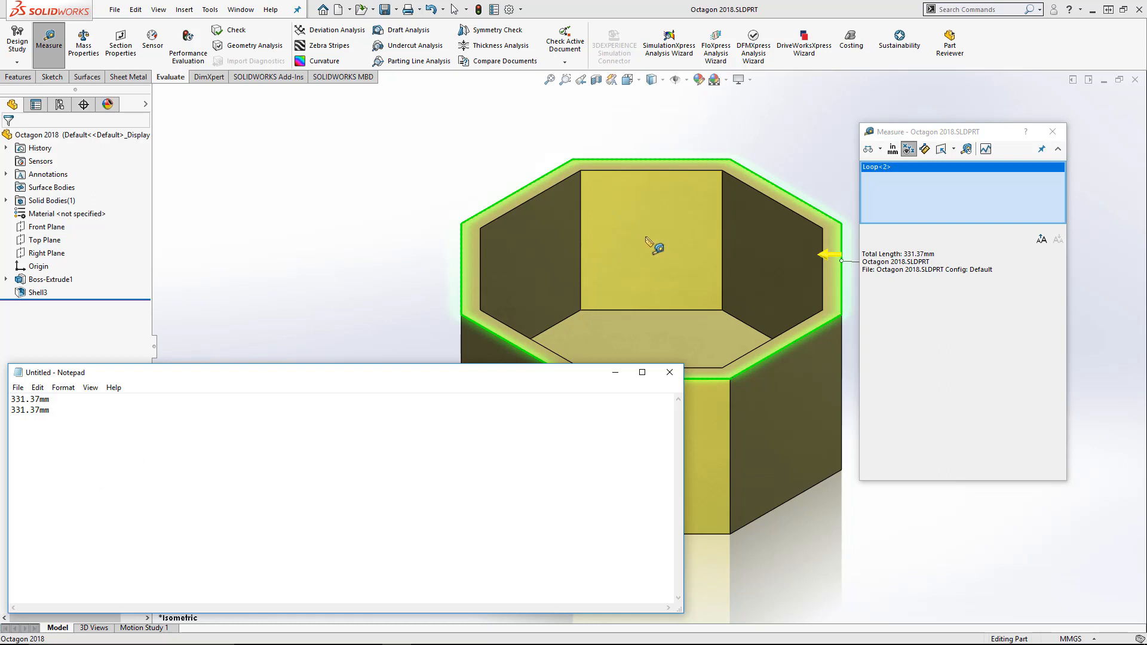
{"action": "left_click", "coordinate": [667, 373]}
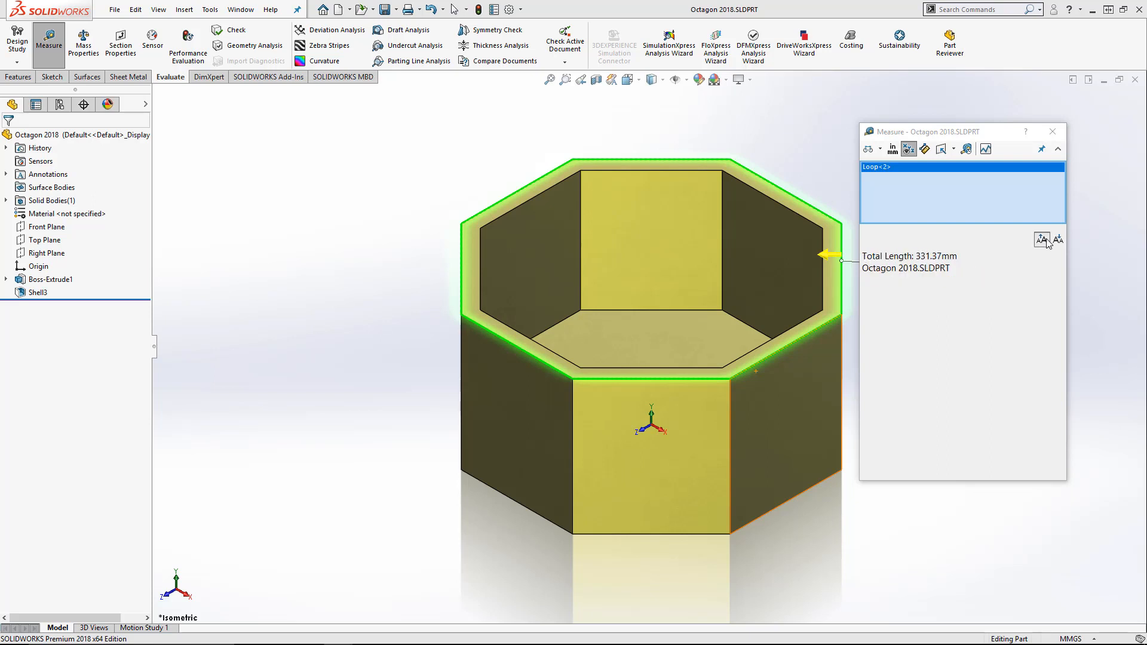
{"action": "left_click", "coordinate": [1060, 239]}
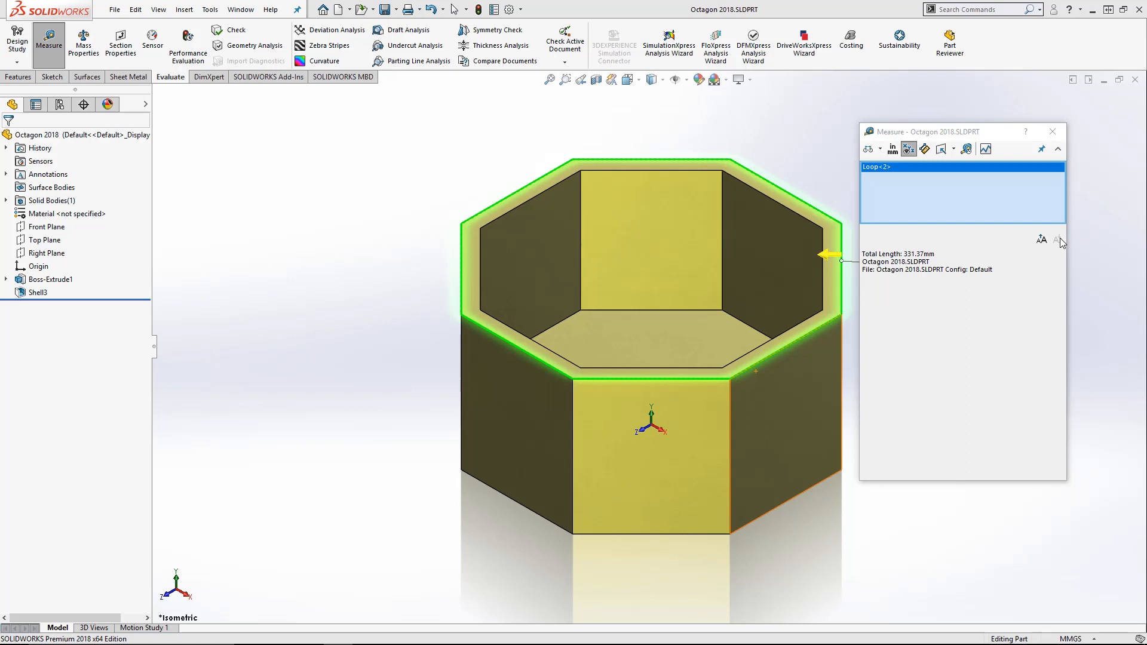
{"action": "mouse_move", "coordinate": [1041, 315]}
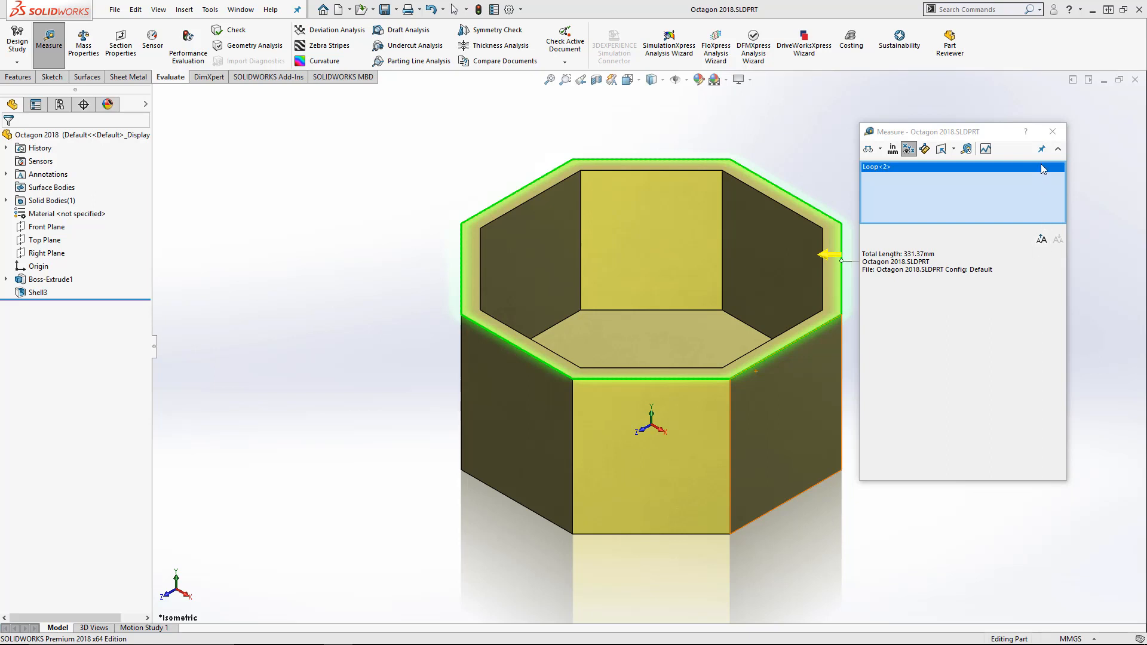
{"action": "mouse_move", "coordinate": [1043, 149]}
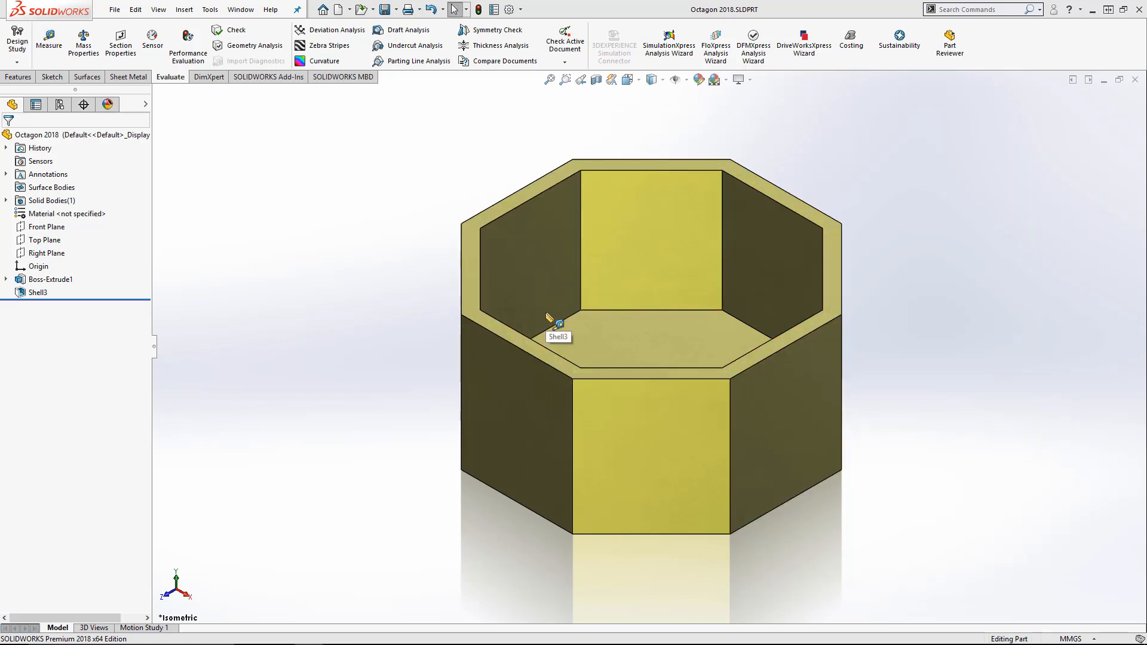
{"action": "mouse_move", "coordinate": [338, 253]}
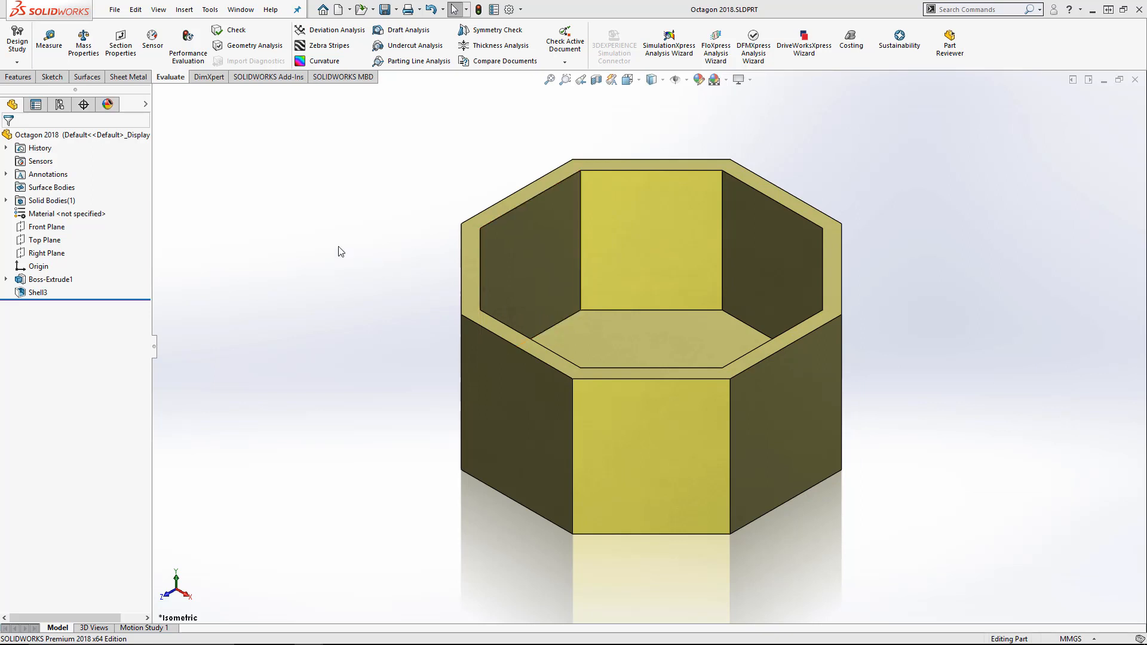
Step: Reopen the Measure tool empty after closing it with the loop selection cleared
{"action": "left_click", "coordinate": [47, 42]}
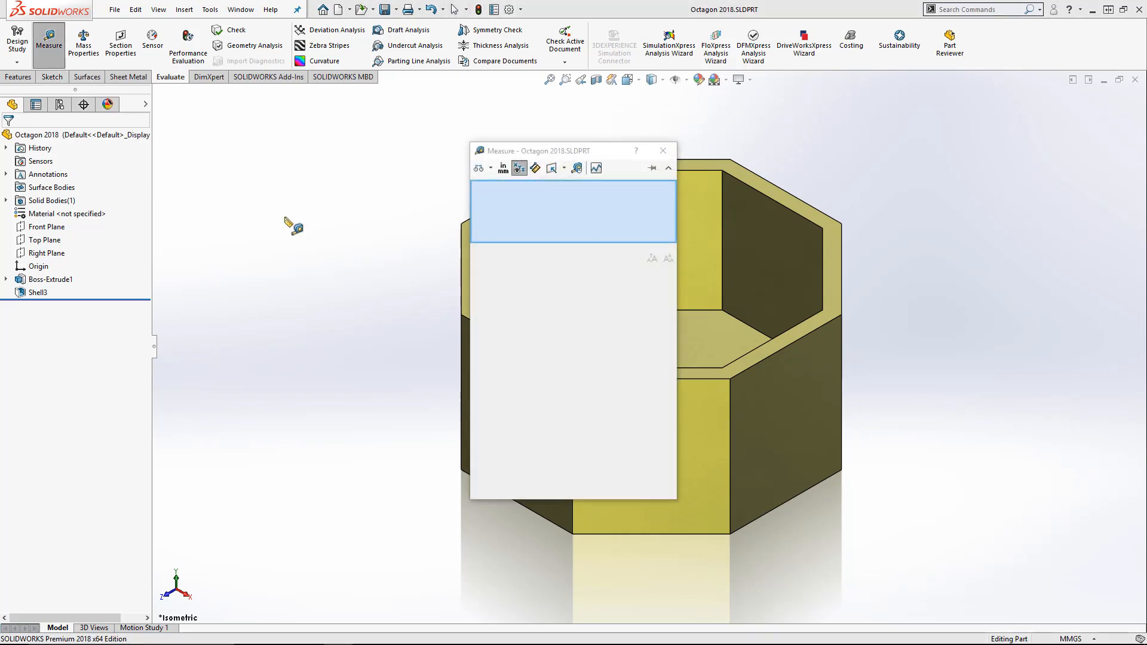